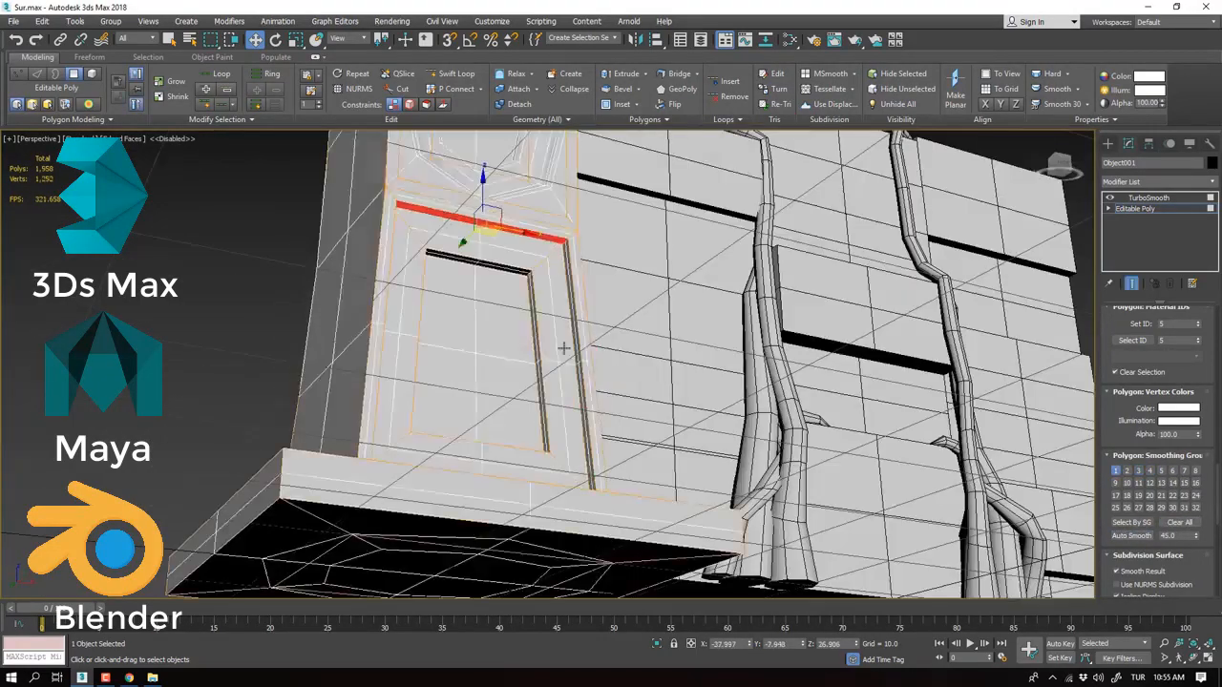
Add a new mesh primitive to the scene and reach the SubTool Split options
click(198, 675)
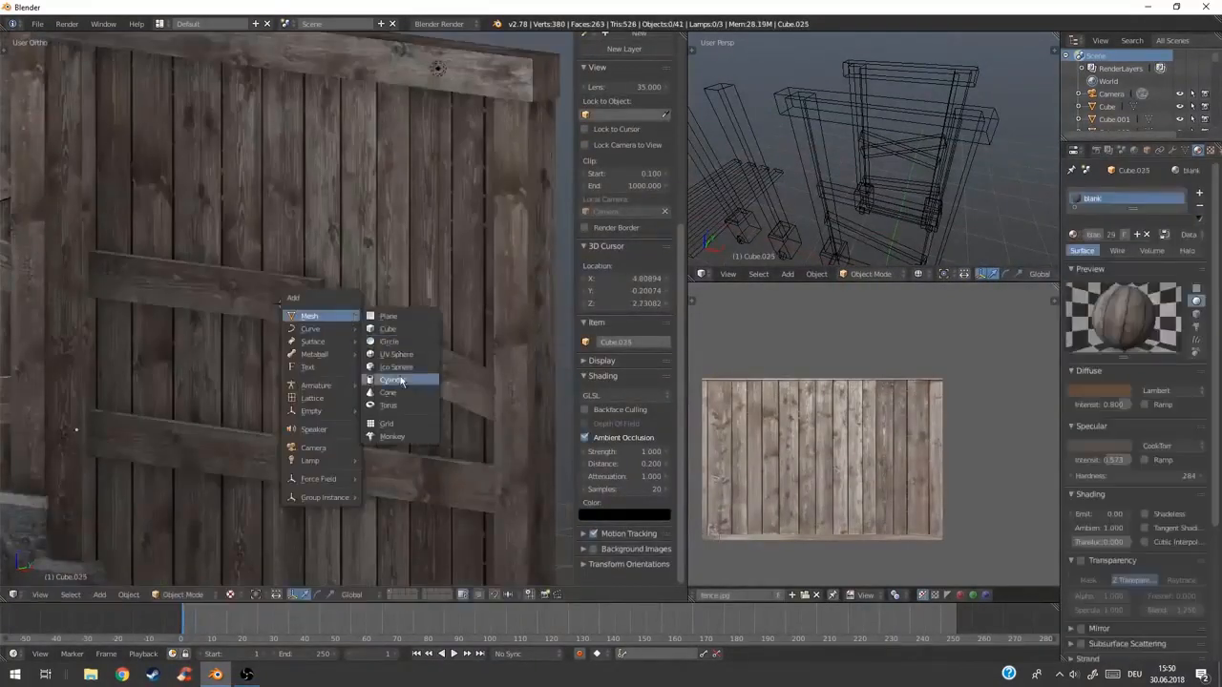
click(393, 378)
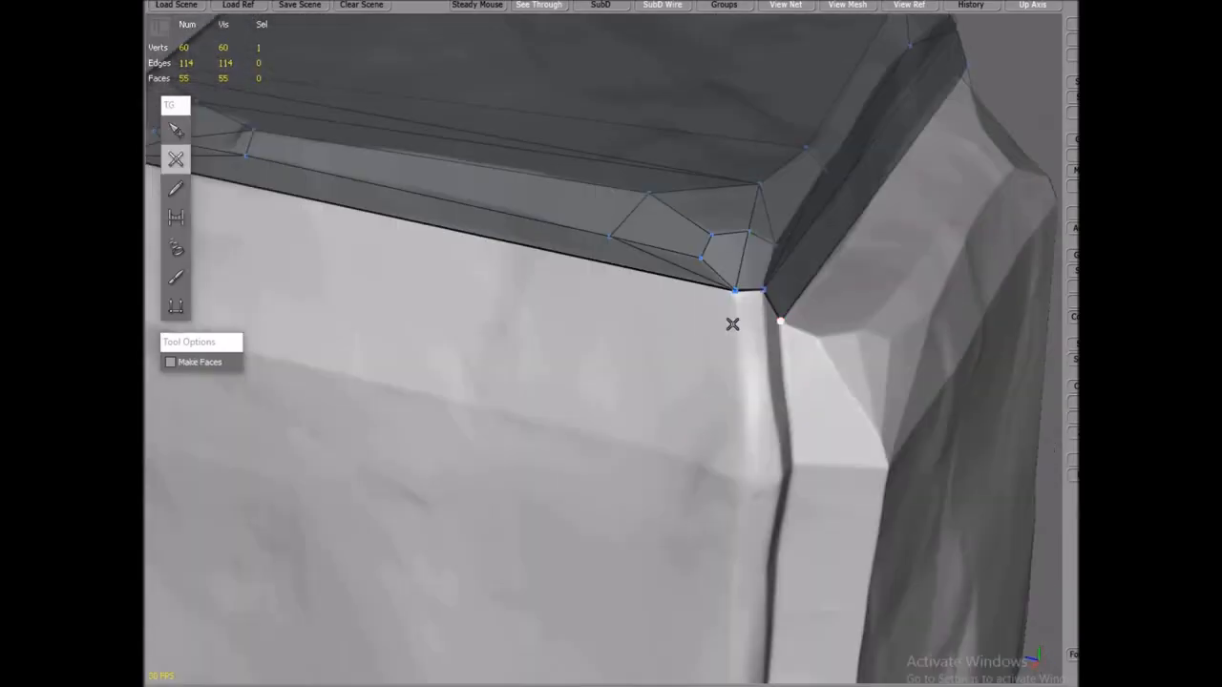
click(176, 130)
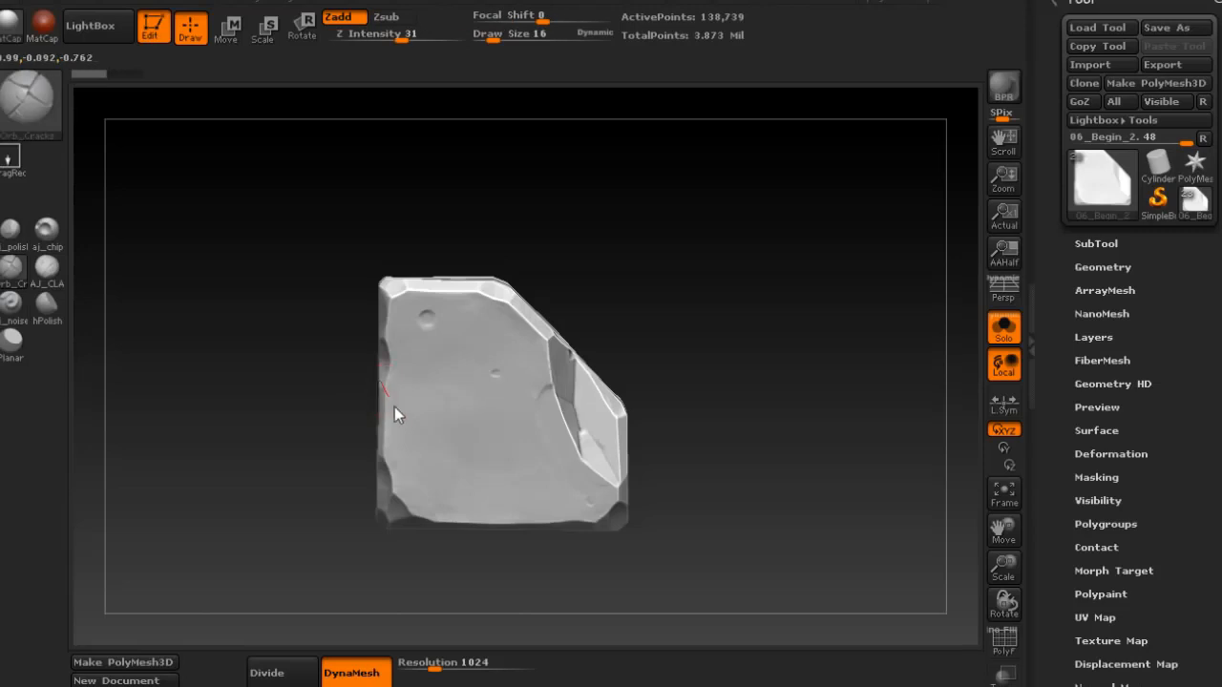
drag(382, 372, 462, 500)
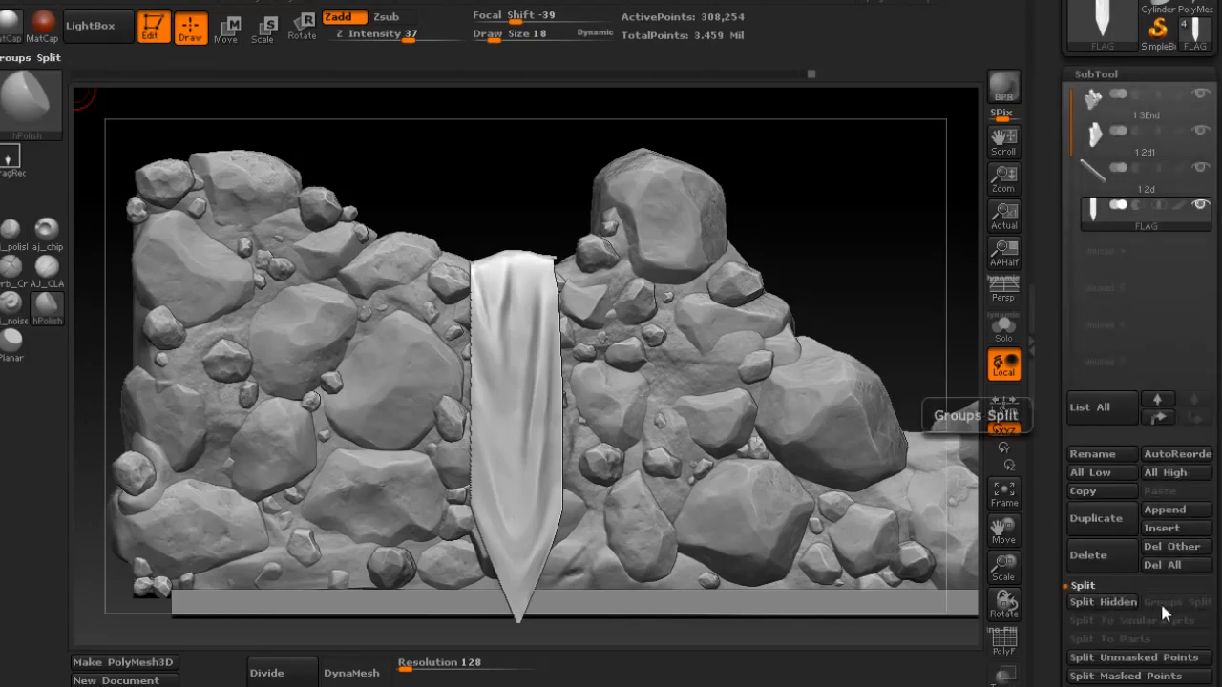
Run Groups Split on the rock wall and confirm the non-undoable warning
click(1101, 601)
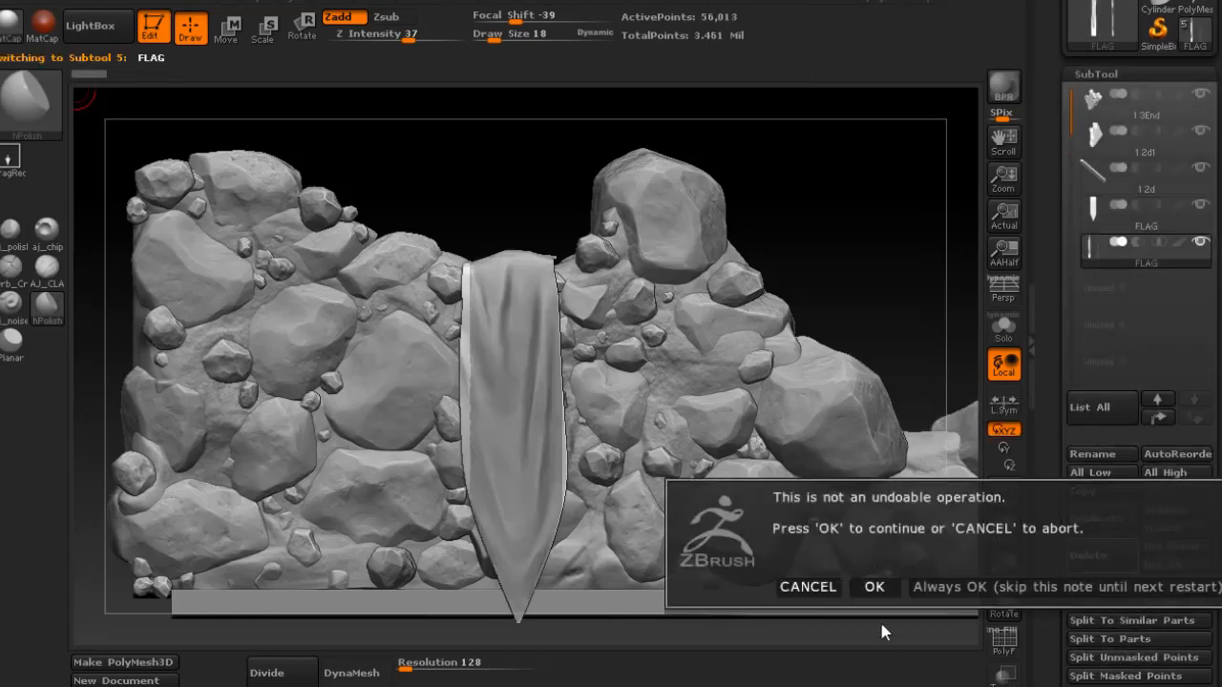
click(874, 588)
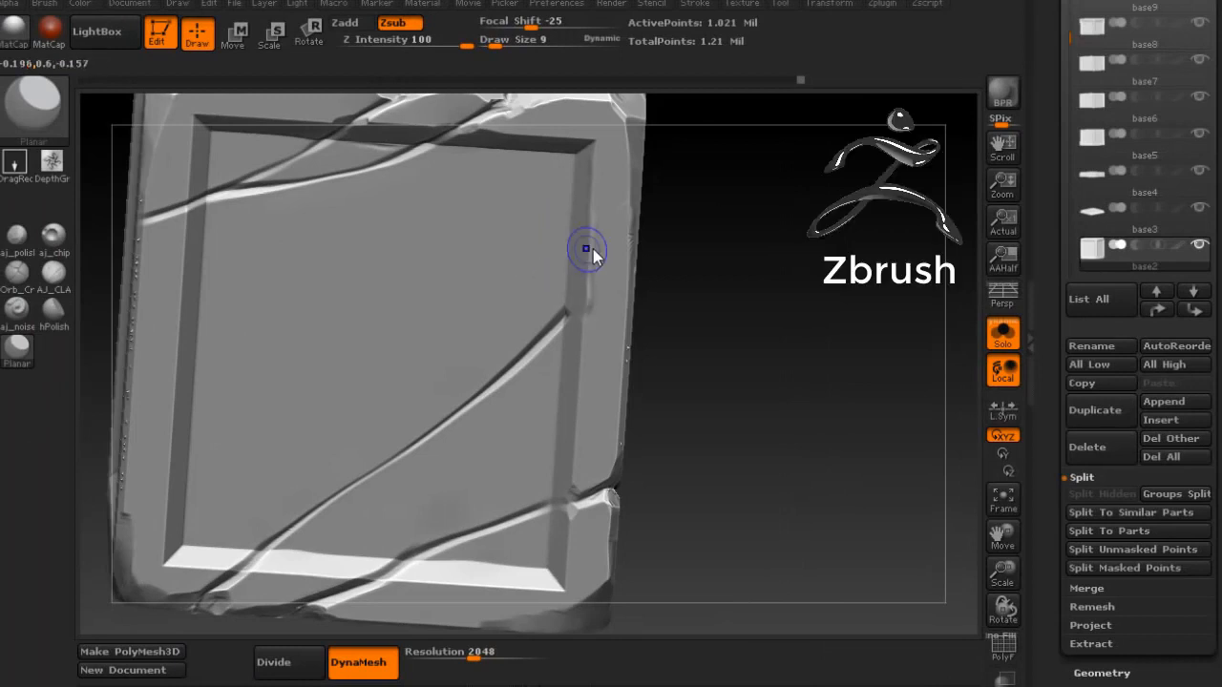
drag(588, 248, 638, 256)
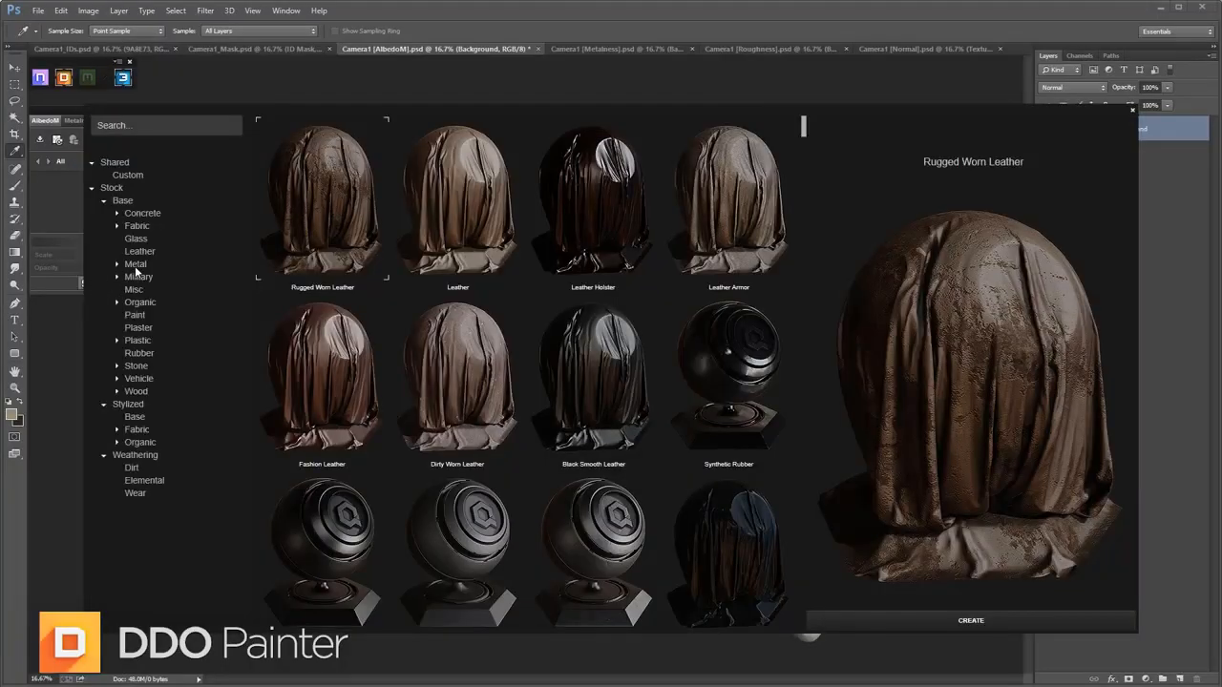
Show the Stock > Base > Metal materials and scroll through their thumbnails
click(138, 263)
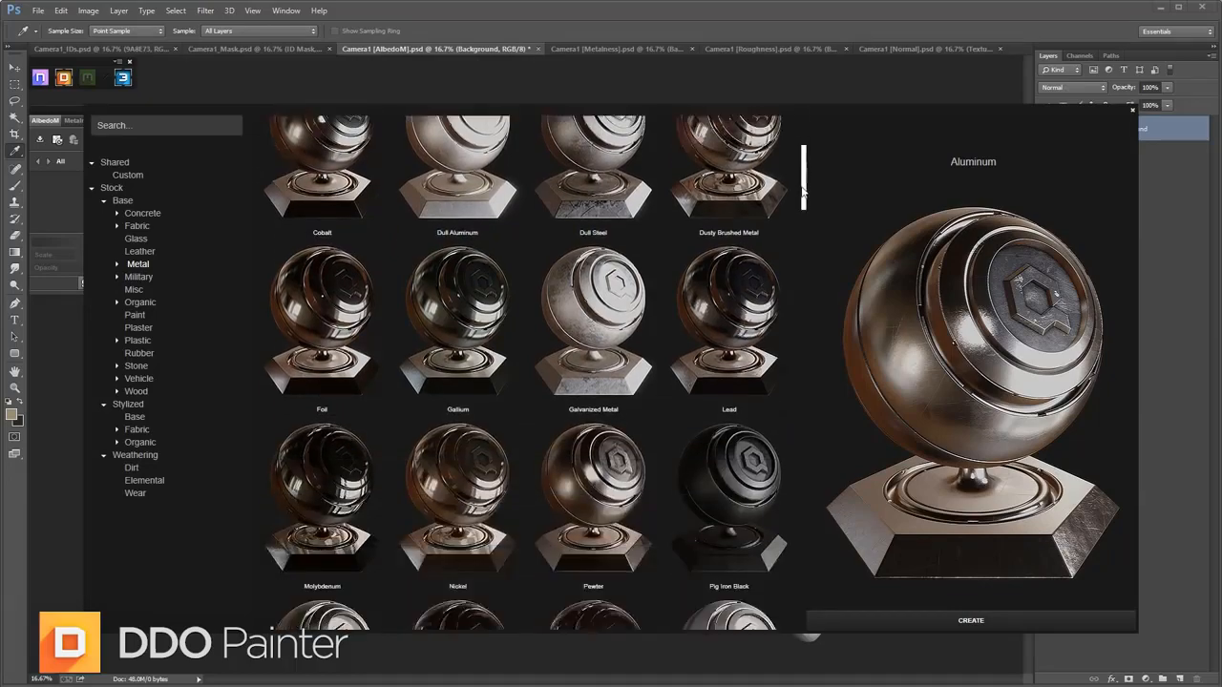
scroll(down, 3)
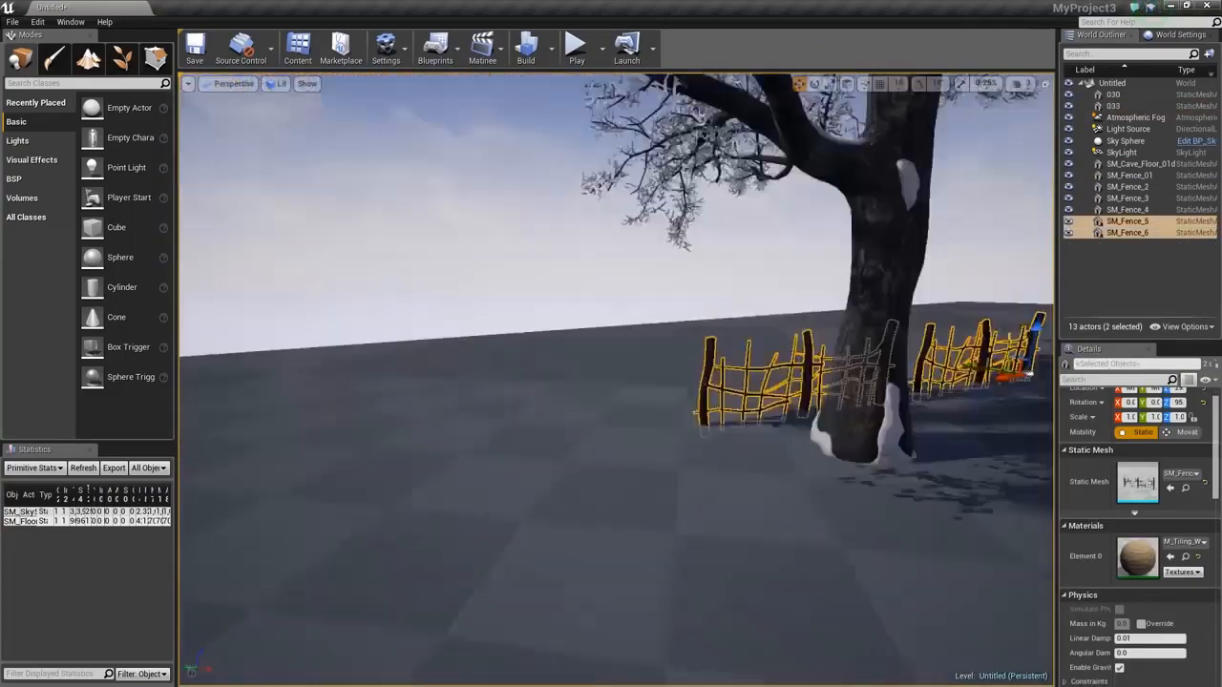
click(1122, 203)
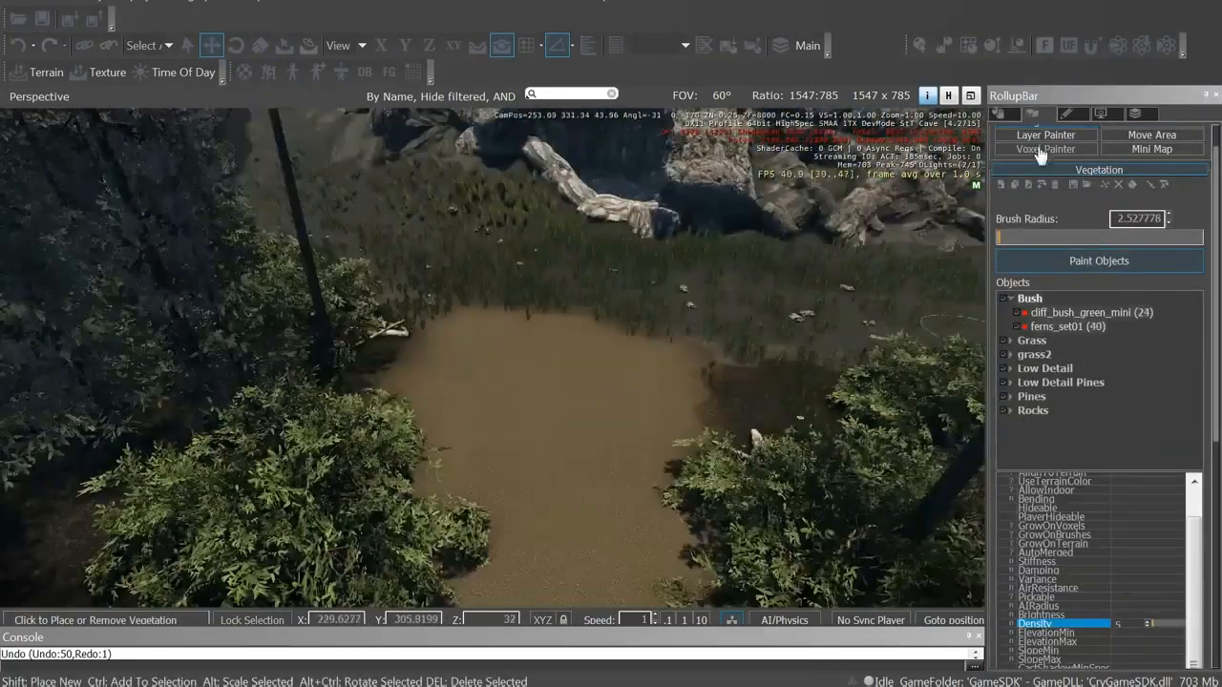
click(1046, 172)
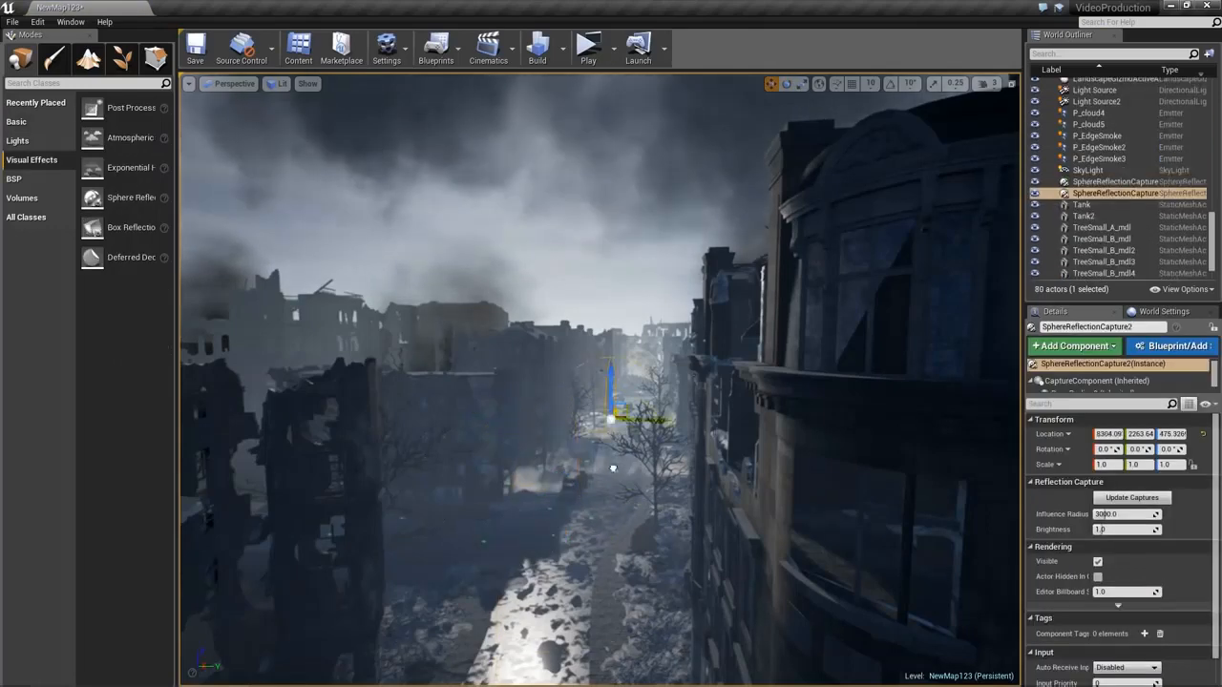
click(1098, 100)
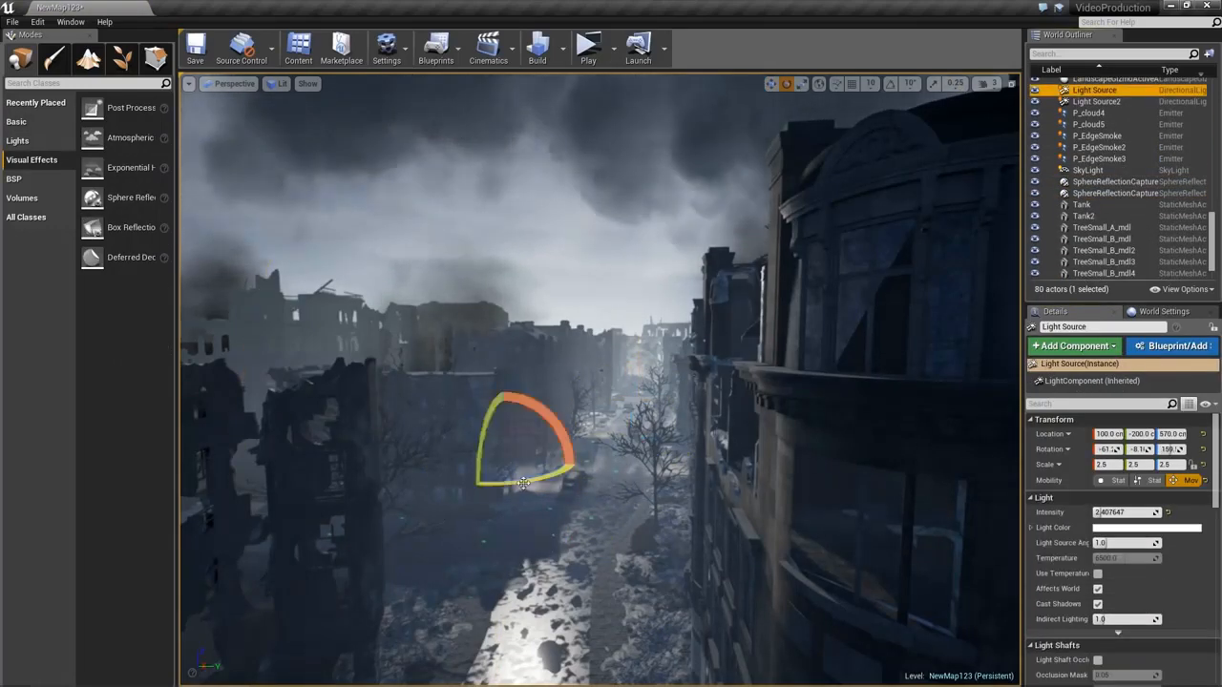